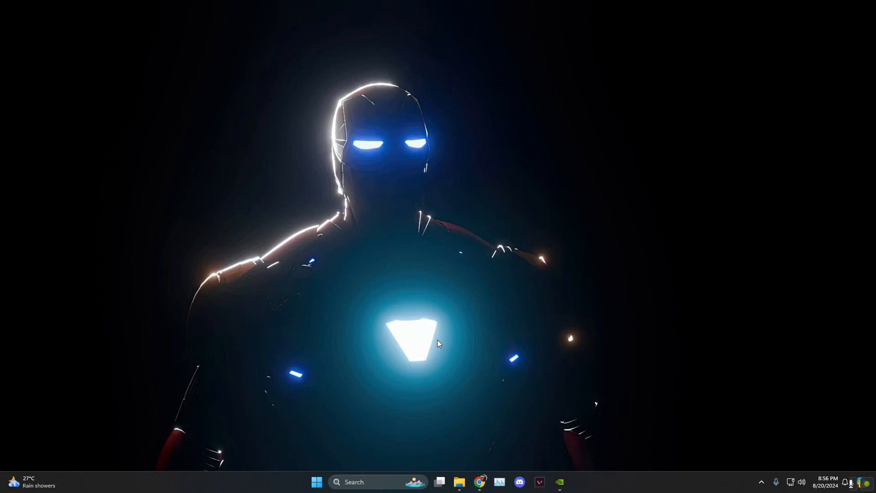
{"action": "mouse_move", "coordinate": [634, 333]}
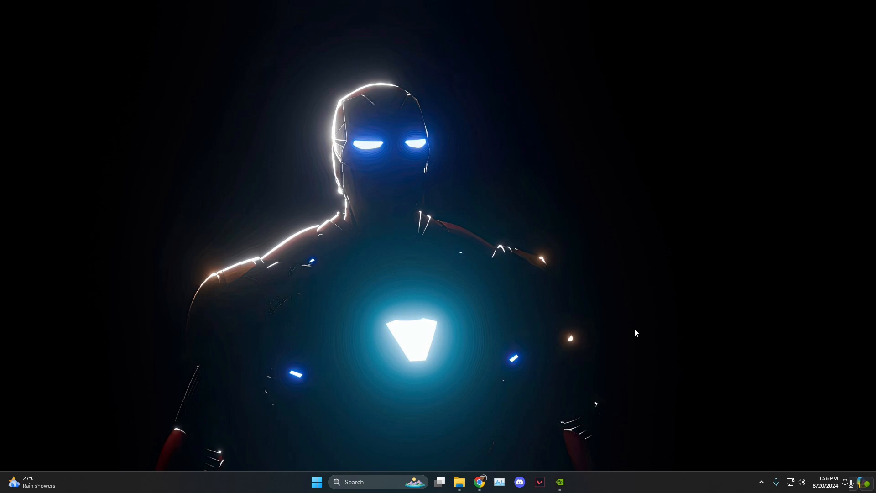
{"action": "mouse_move", "coordinate": [859, 263]}
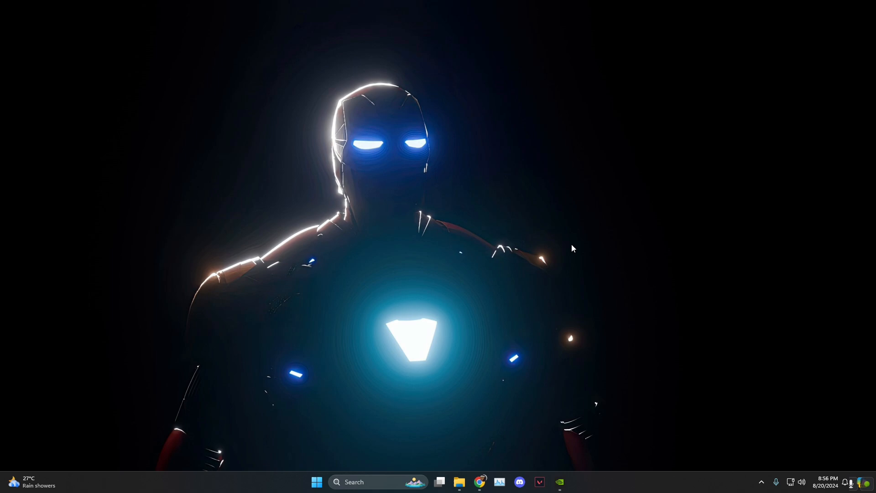
{"action": "mouse_move", "coordinate": [468, 321]}
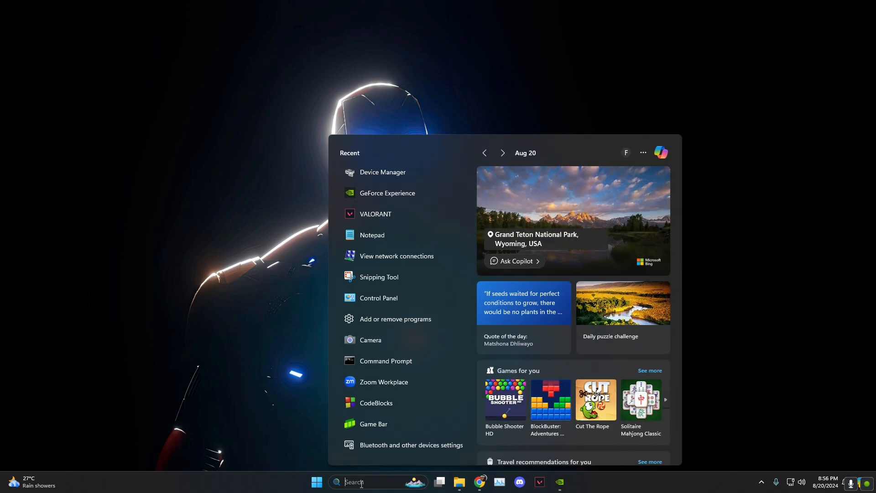
Find 'view network connections' in Start search and open Network Connections.
{"action": "type", "text": "view network connections"}
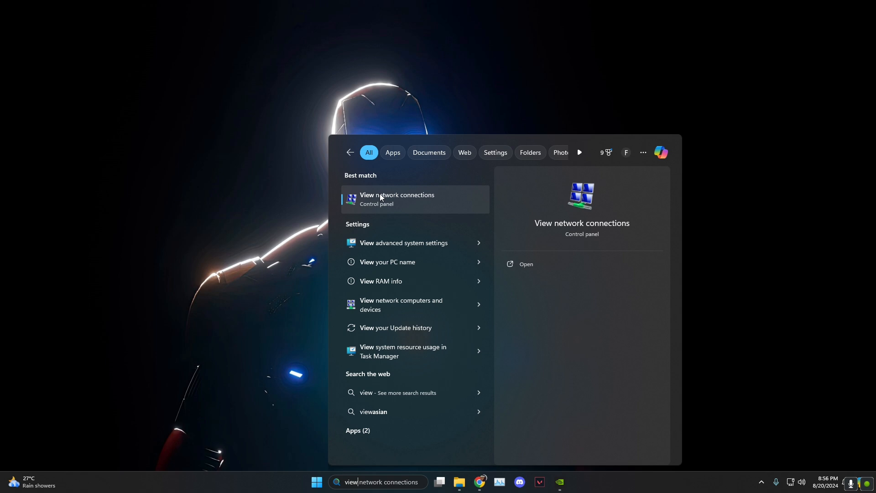
{"action": "left_click", "coordinate": [397, 199]}
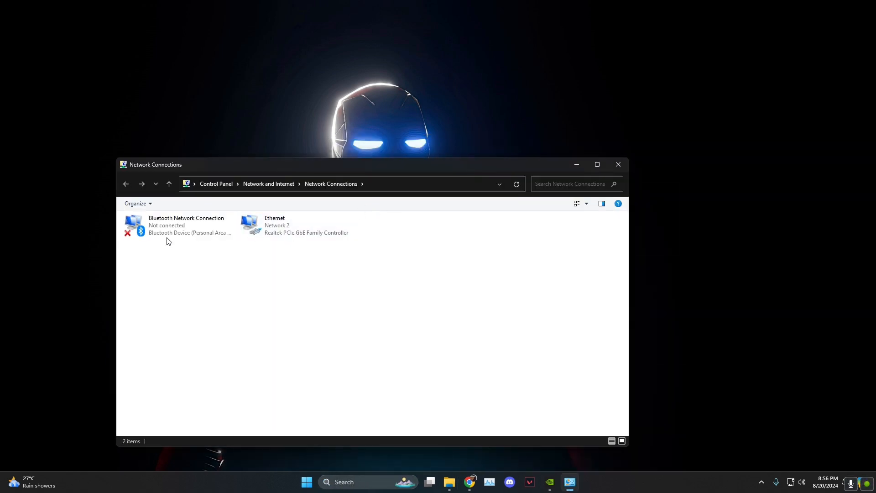
{"action": "left_click", "coordinate": [295, 225]}
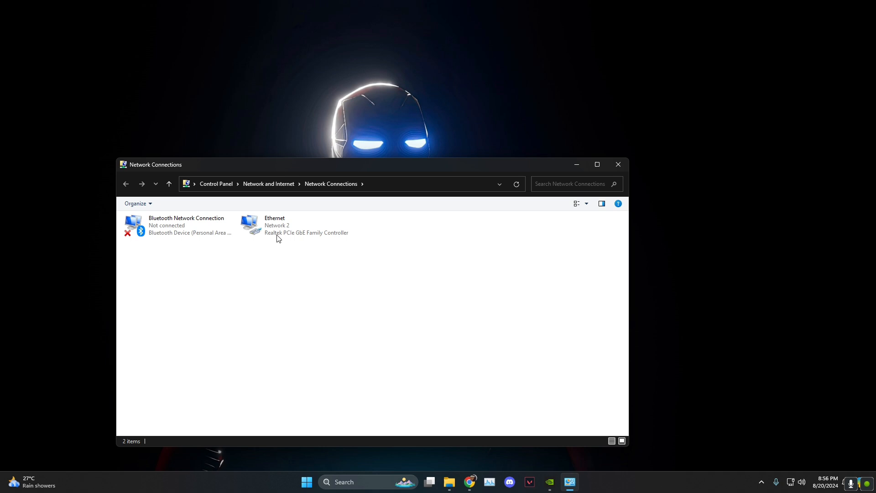
Bring up the Ethernet adapter's Properties from its context menu.
{"action": "right_click", "coordinate": [273, 225]}
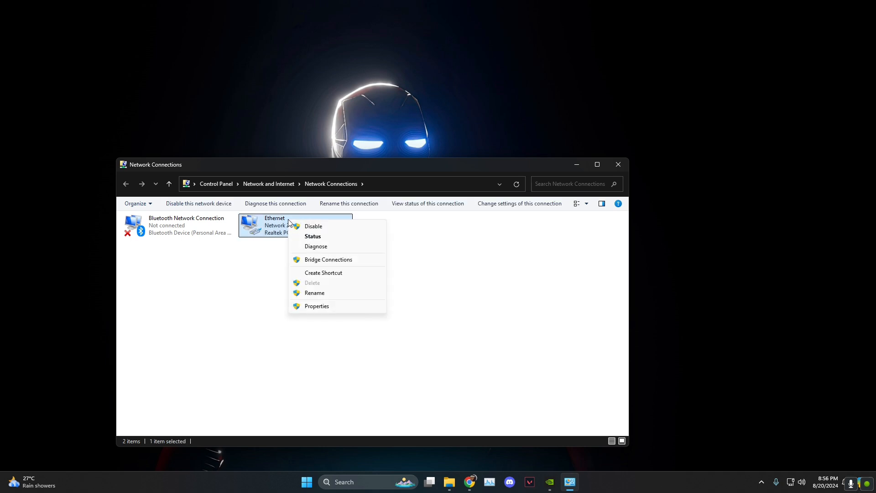
{"action": "left_click", "coordinate": [317, 306]}
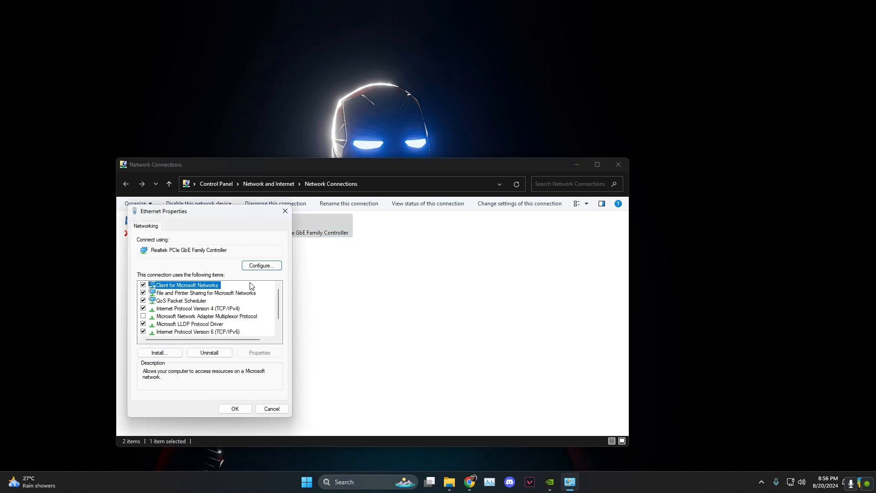
{"action": "mouse_move", "coordinate": [187, 317]}
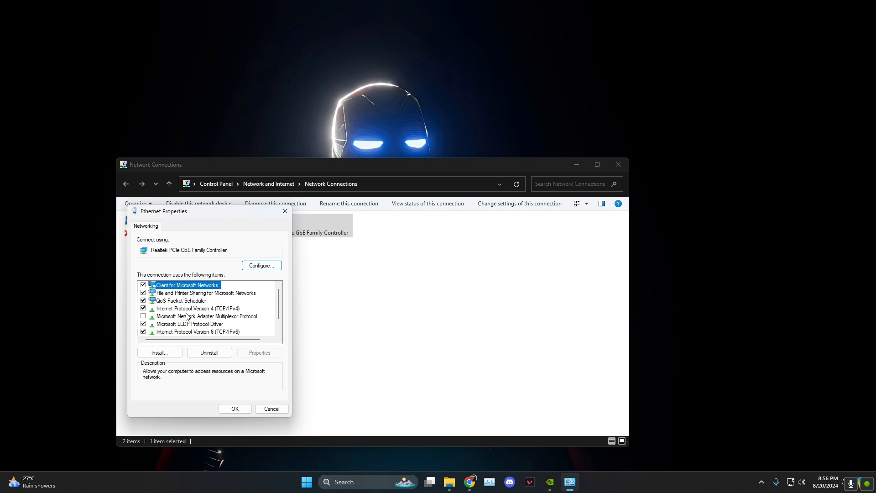
In IPv4 properties, set manual DNS servers 8.8.8.8 and 8.8.4.4.
{"action": "double_click", "coordinate": [197, 307]}
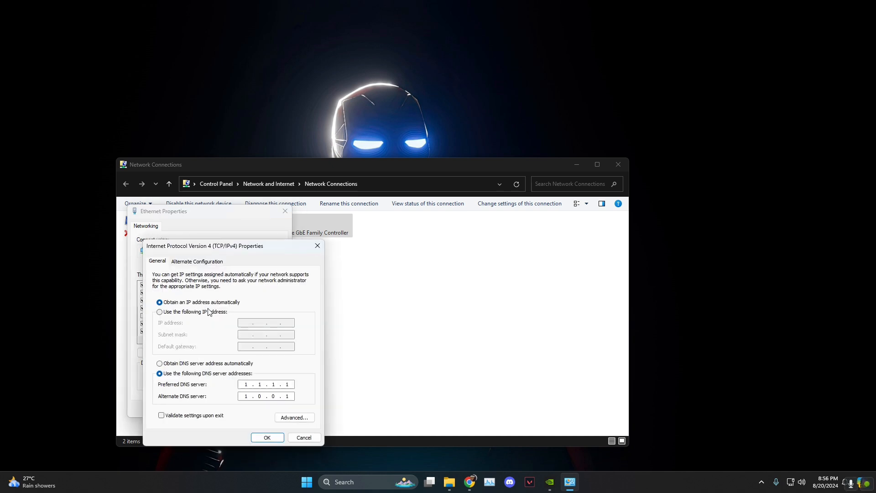
{"action": "left_click", "coordinate": [159, 363]}
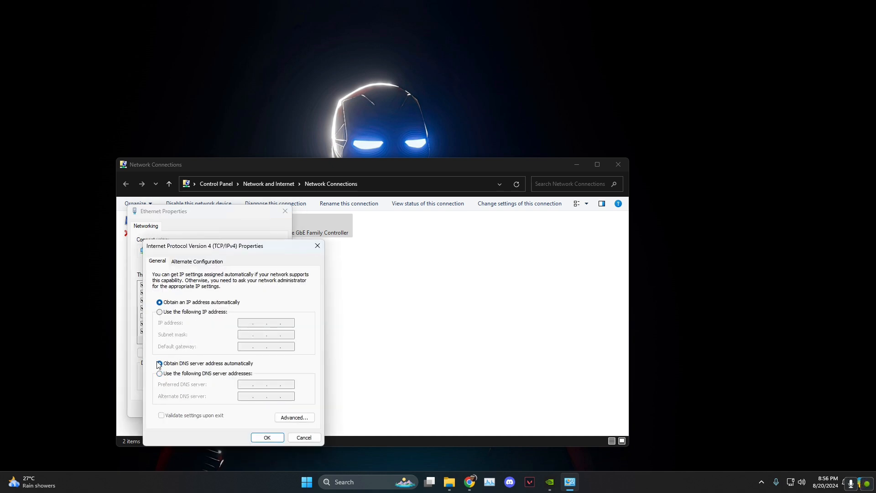
{"action": "left_click", "coordinate": [159, 373]}
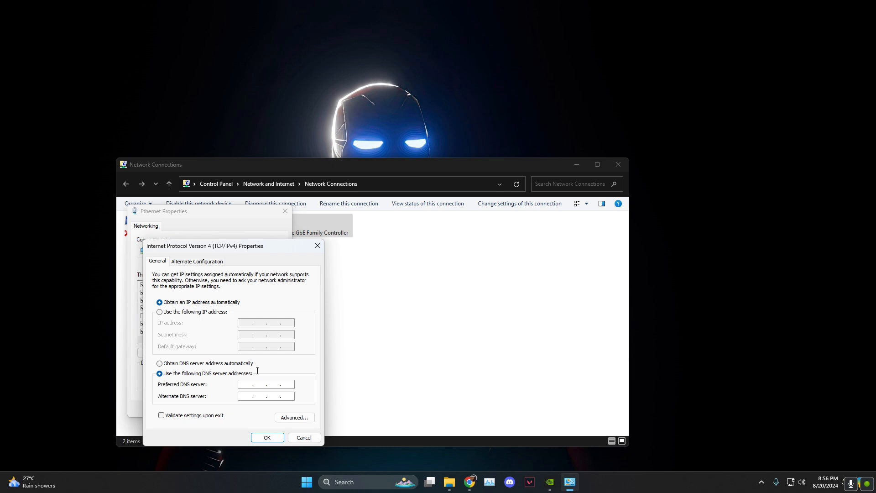
{"action": "type", "text": "8.8.8.8"}
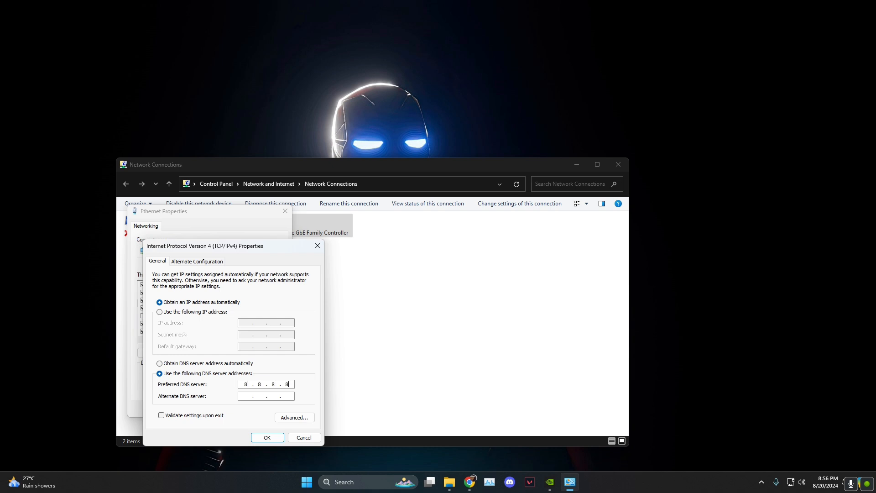
{"action": "type", "text": "8.8.4.4"}
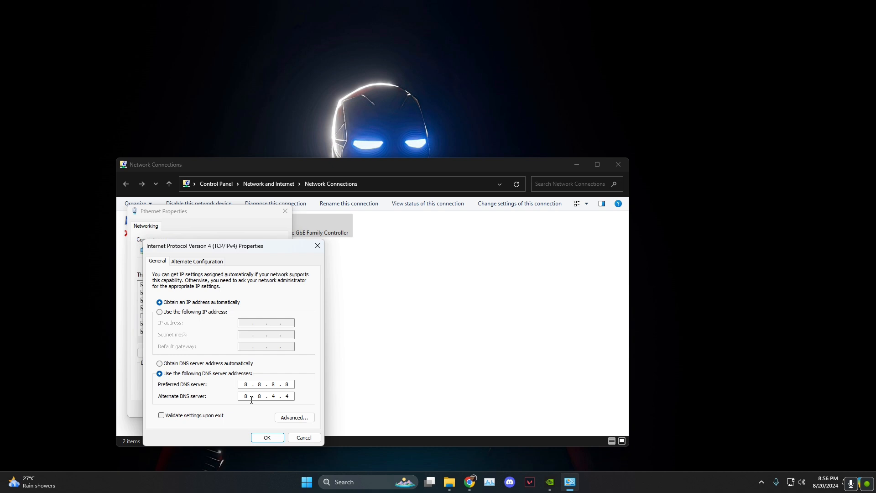
Replace the DNS servers with 1.1.1.1 and 1.0.0.1 and confirm with OK.
{"action": "left_click", "coordinate": [266, 437]}
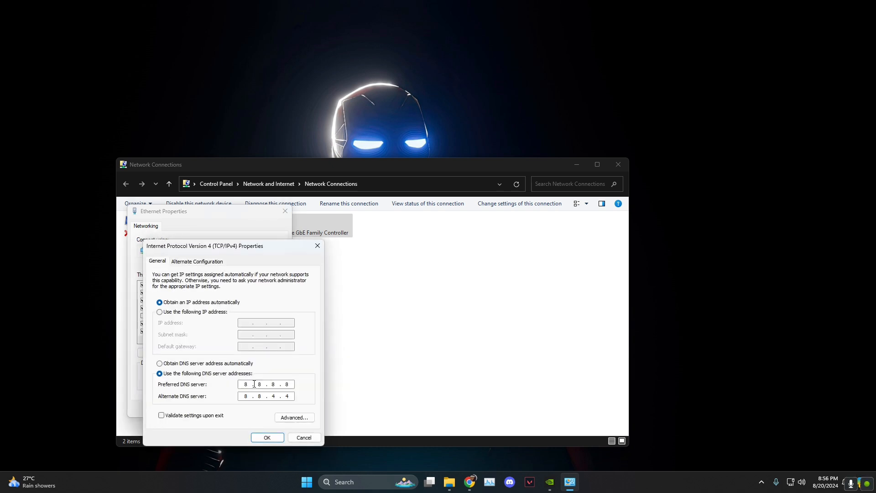
{"action": "type", "text": "1"}
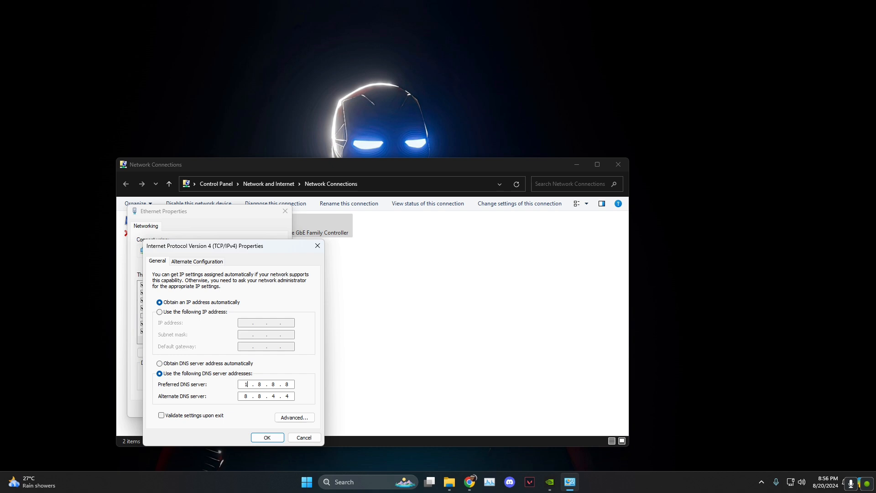
{"action": "type", "text": "1.1.1.1"}
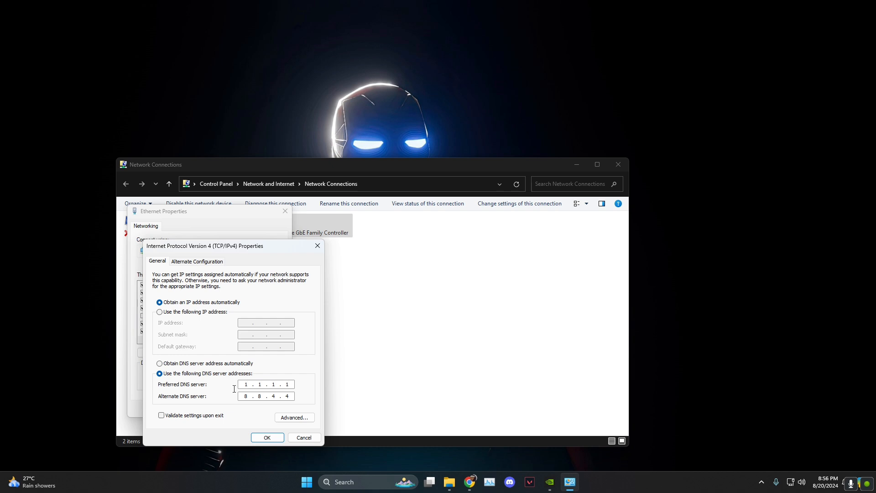
{"action": "left_click", "coordinate": [266, 395]}
{"action": "type", "text": "1.0.0.1"}
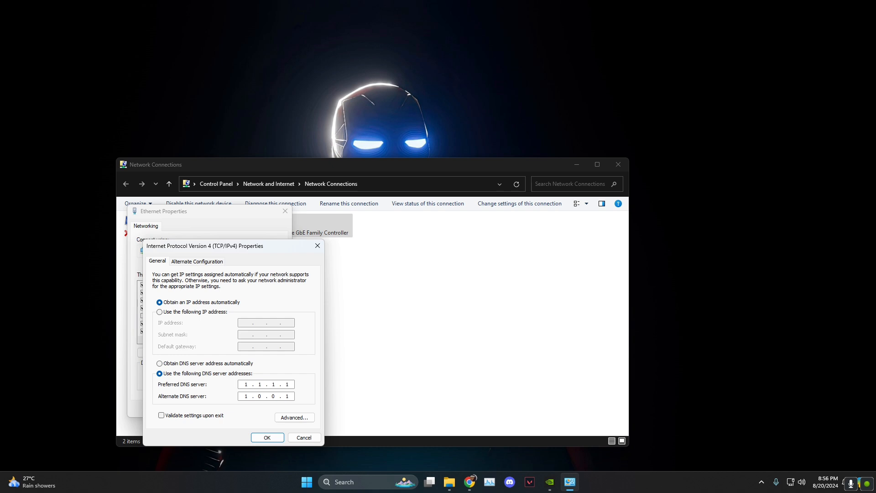
{"action": "left_click", "coordinate": [267, 437]}
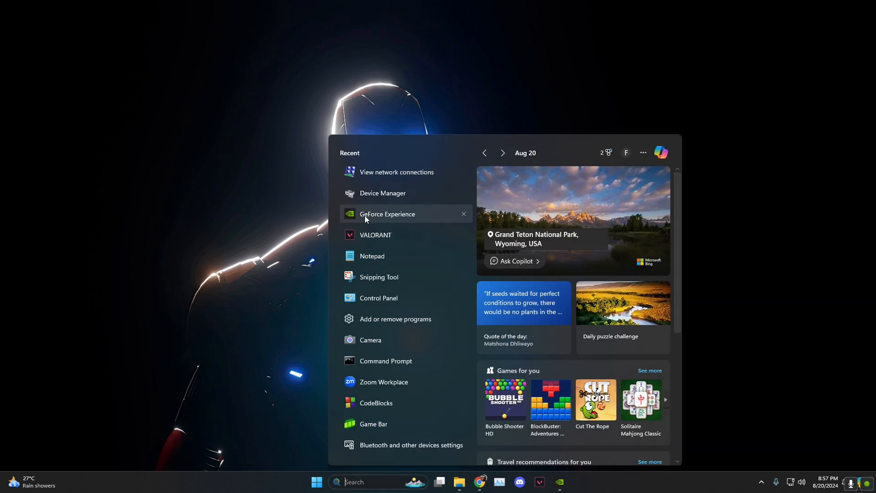
{"action": "mouse_move", "coordinate": [387, 214]}
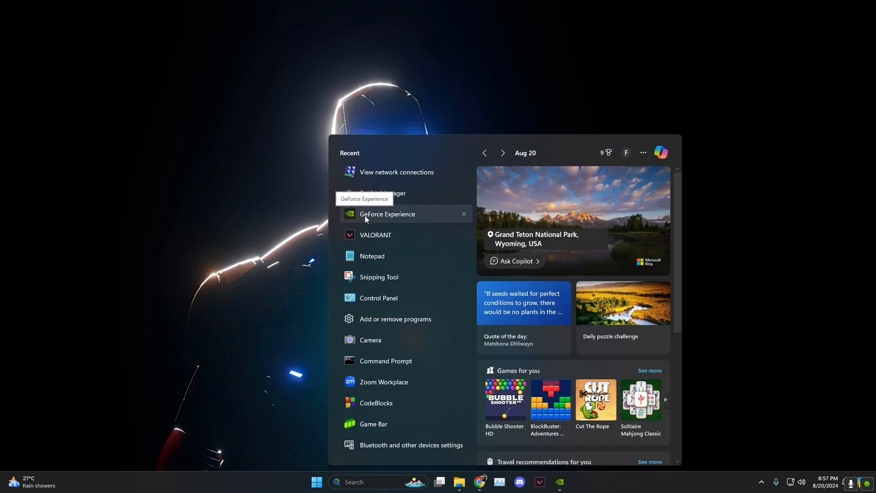
Launch GeForce Experience from the Start menu.
{"action": "left_click", "coordinate": [386, 213]}
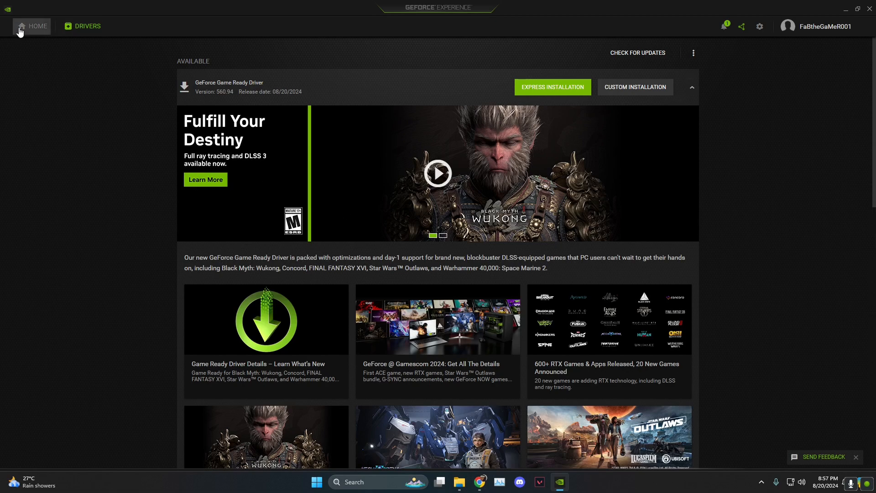
{"action": "mouse_move", "coordinate": [308, 76]}
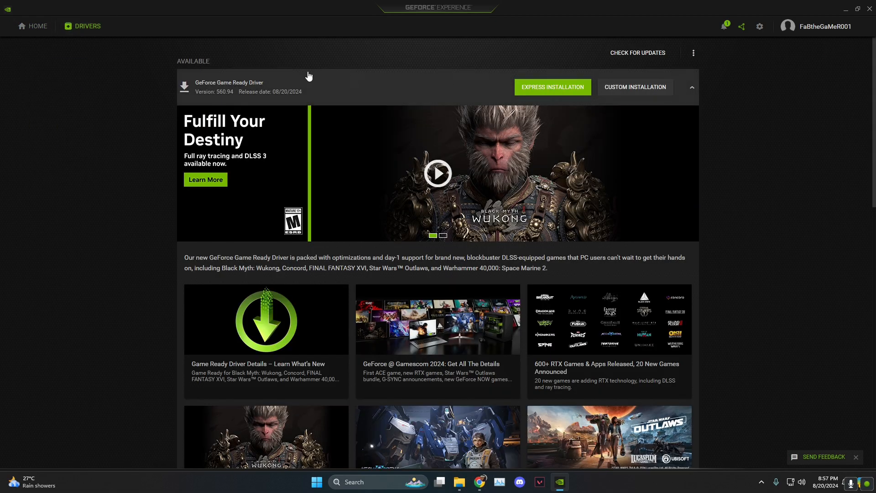
{"action": "mouse_move", "coordinate": [344, 81]}
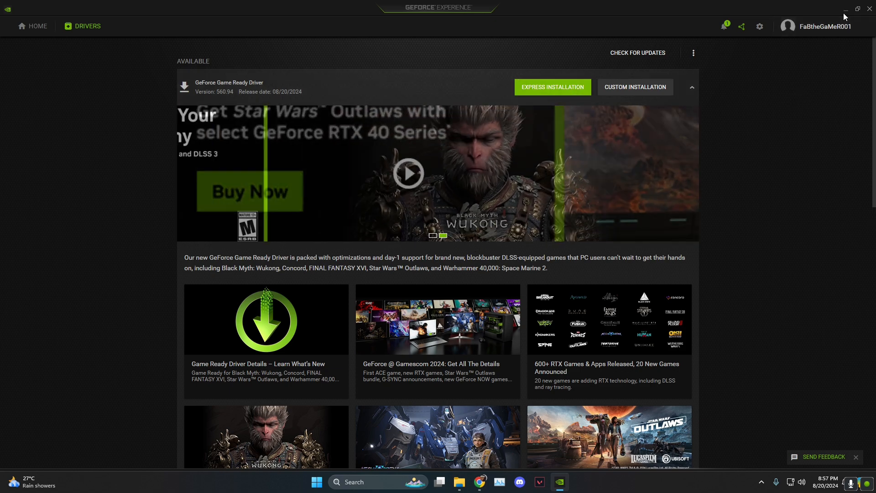
Minimize GeForce Experience after noting Game Ready Driver 560.94 is available.
{"action": "left_click", "coordinate": [846, 9]}
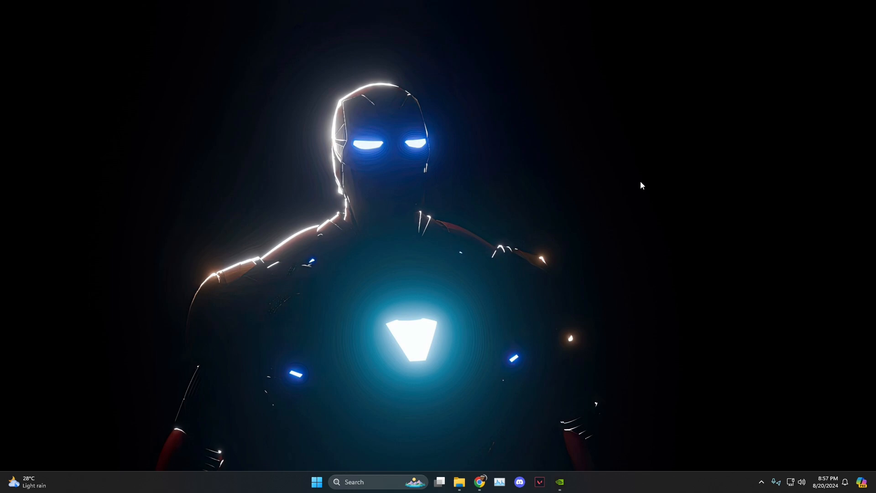